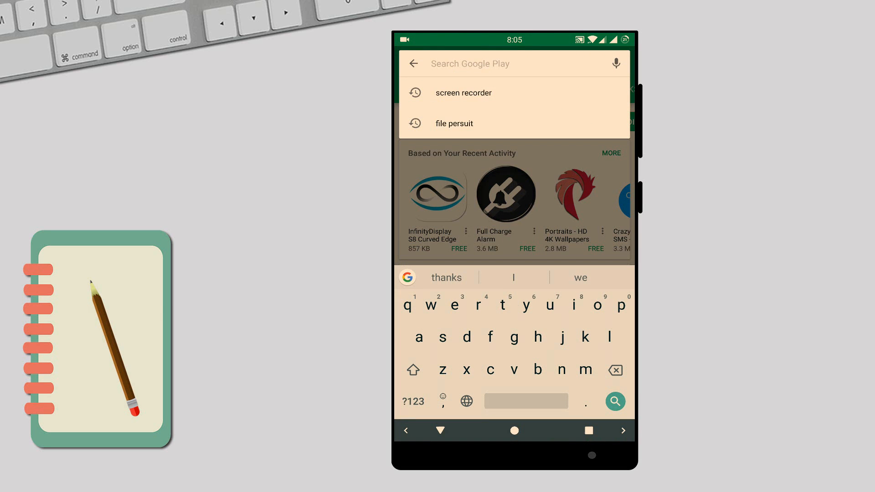
# - Search the Play Store for 'file' and open the FilePursuit app page
pyautogui.write('file')
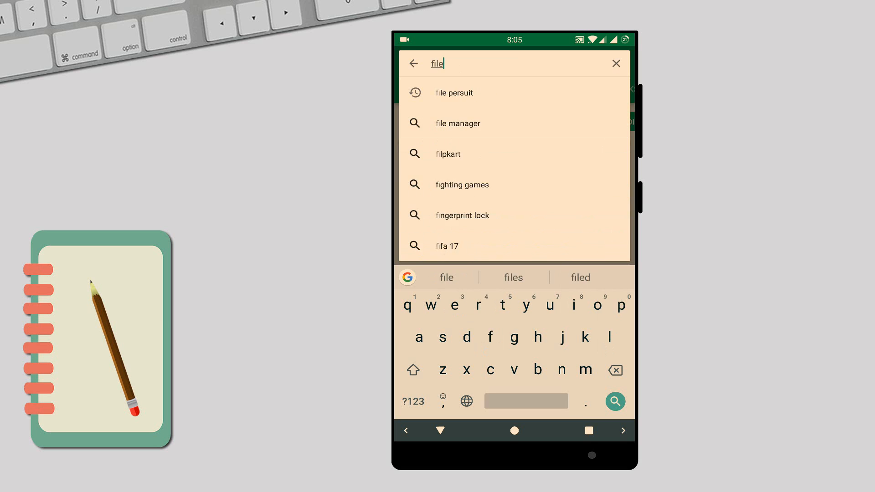
pyautogui.click(453, 93)
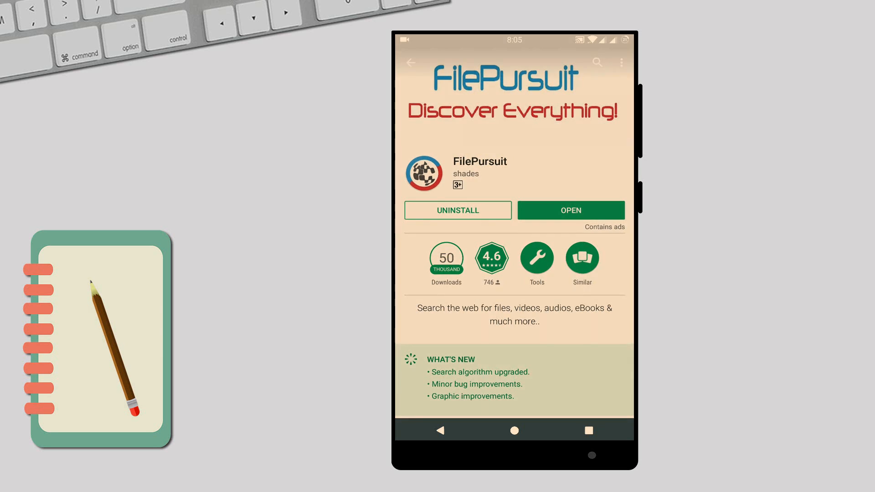
# - Launch FilePursuit and search for 'windows 10 64' to list Windows 10 ISOs
pyautogui.click(571, 210)
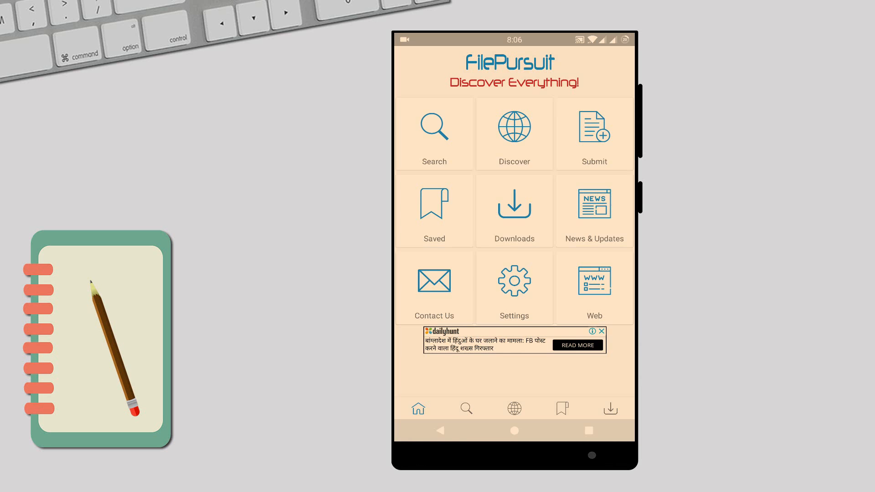
pyautogui.click(434, 133)
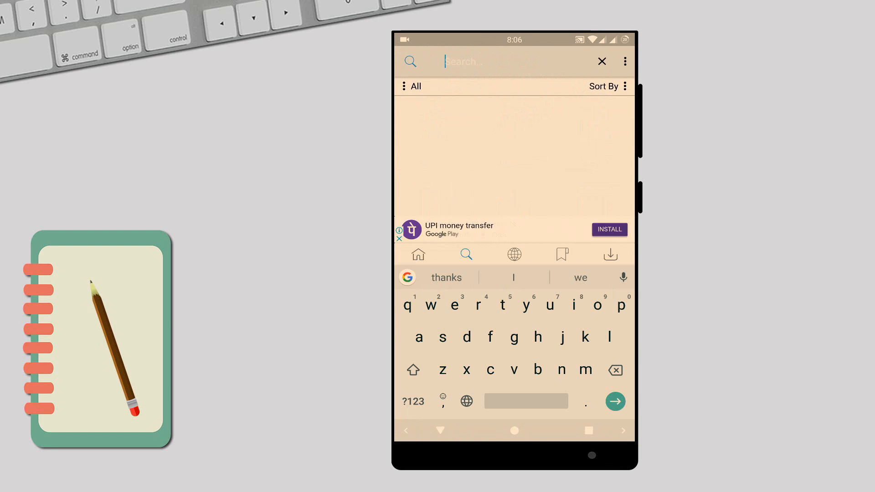
pyautogui.write('indows 10')
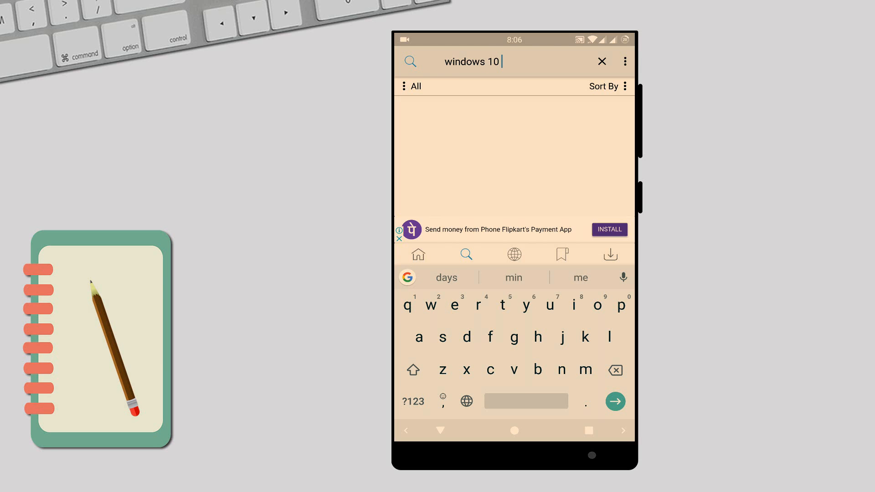
pyautogui.click(413, 401)
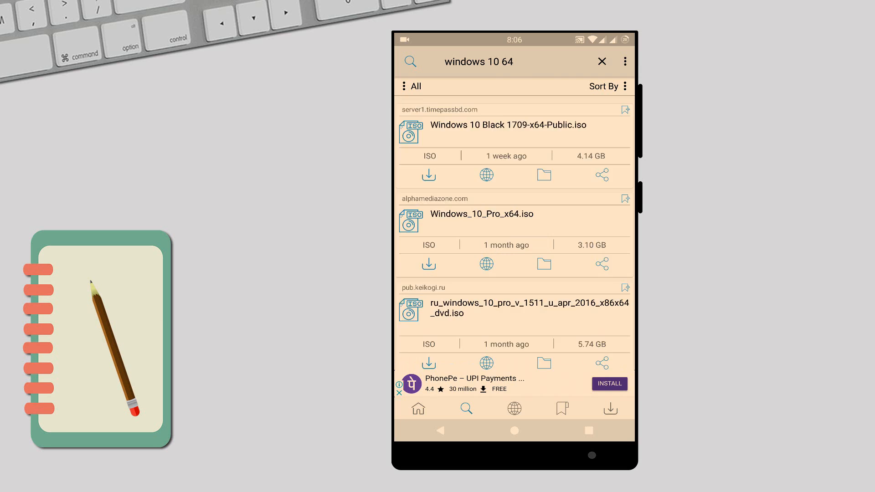
pyautogui.scroll(-3)
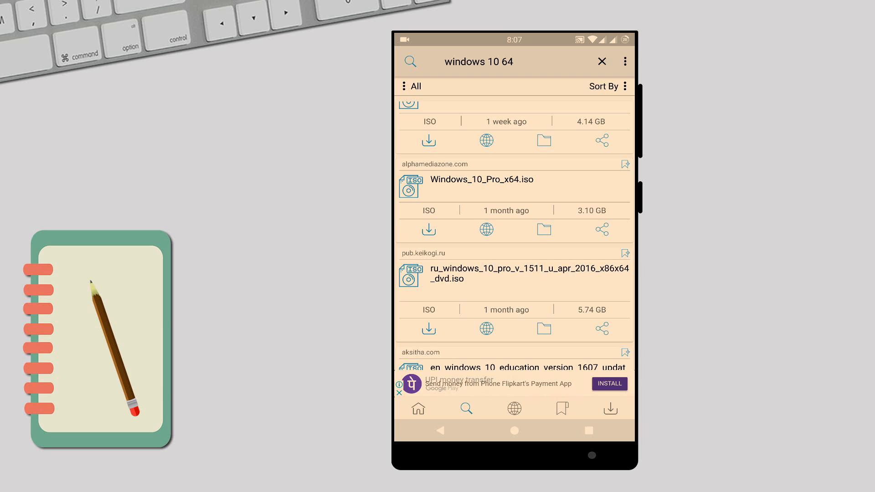
pyautogui.scroll(-3)
pyautogui.write('despacito')
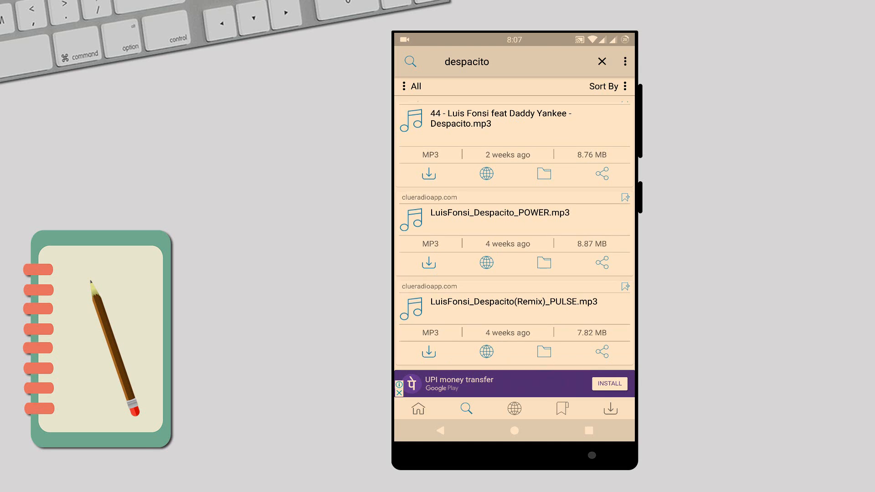
# - Browse the despacito MP3 results, then replace the query with 'avatar'
pyautogui.scroll(-3)
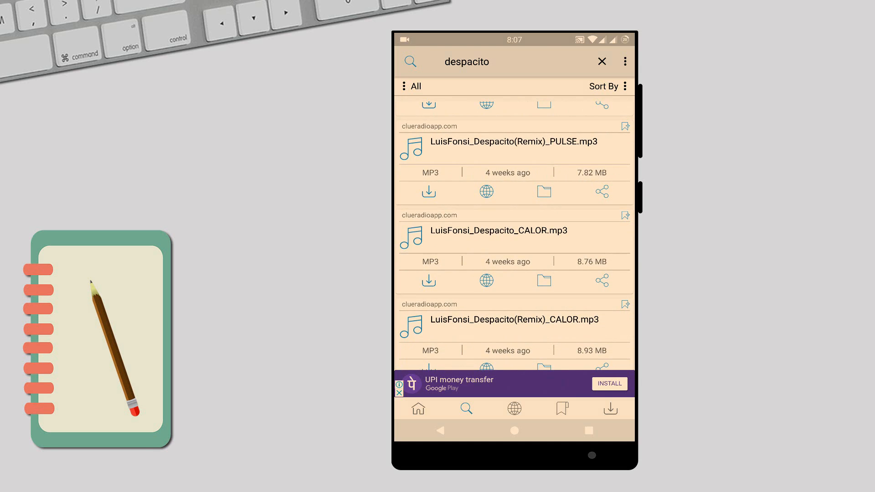
pyautogui.click(516, 61)
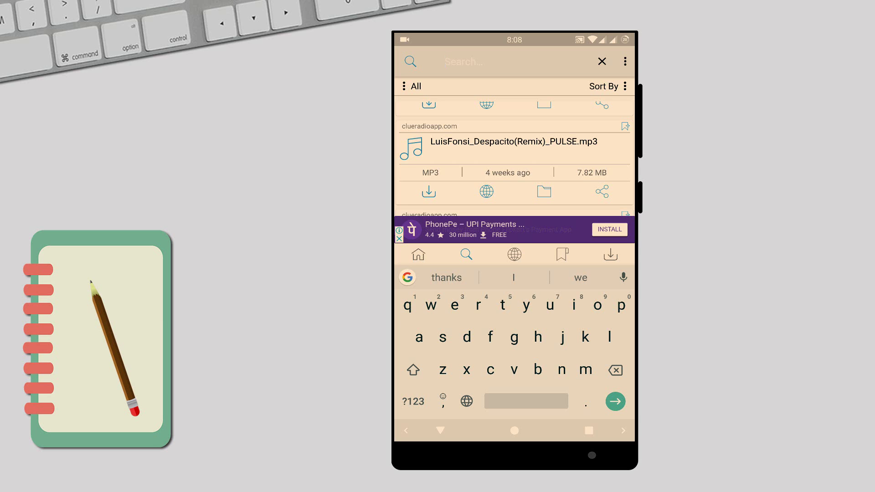
pyautogui.write('avatar')
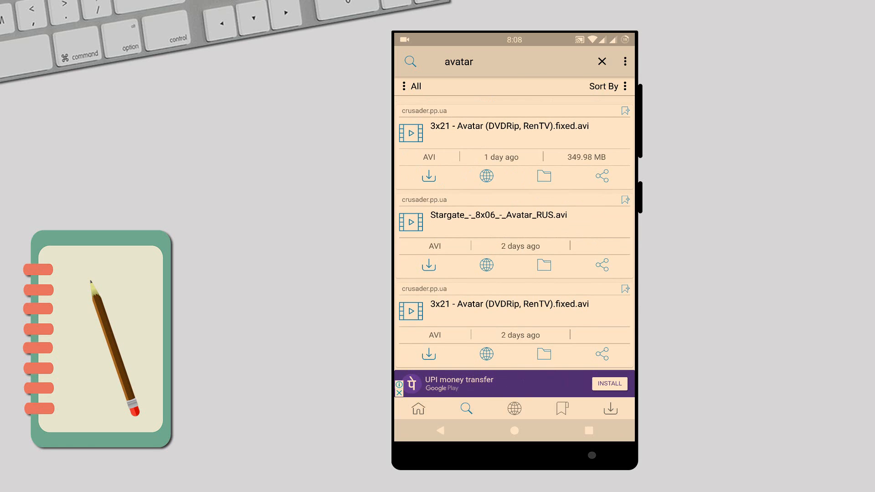
# - Clear the avatar query, search 'movie', and scroll through the Tehmovies MKV episode results
pyautogui.click(472, 62)
pyautogui.write('movie')
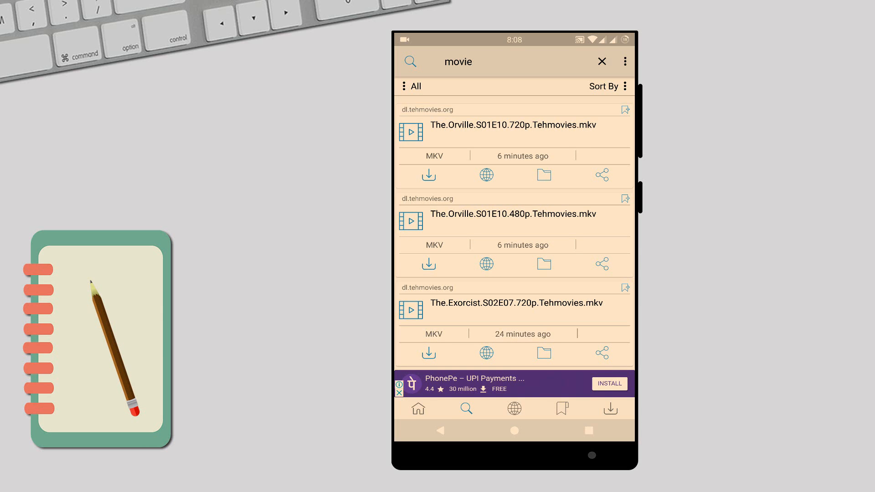
pyautogui.scroll(-3)
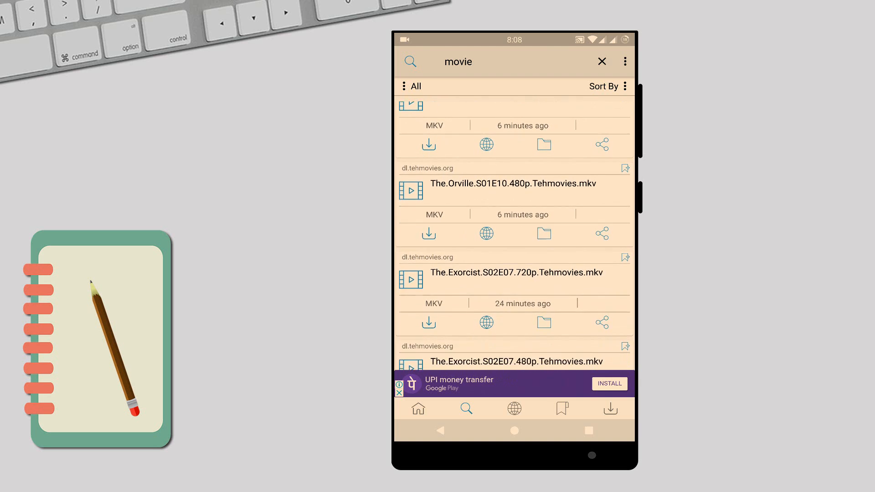
pyautogui.scroll(-3)
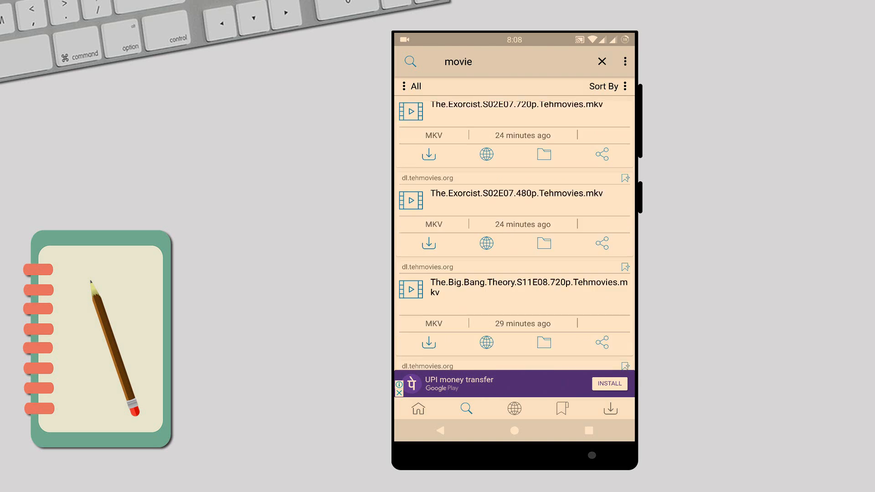
pyautogui.scroll(-3)
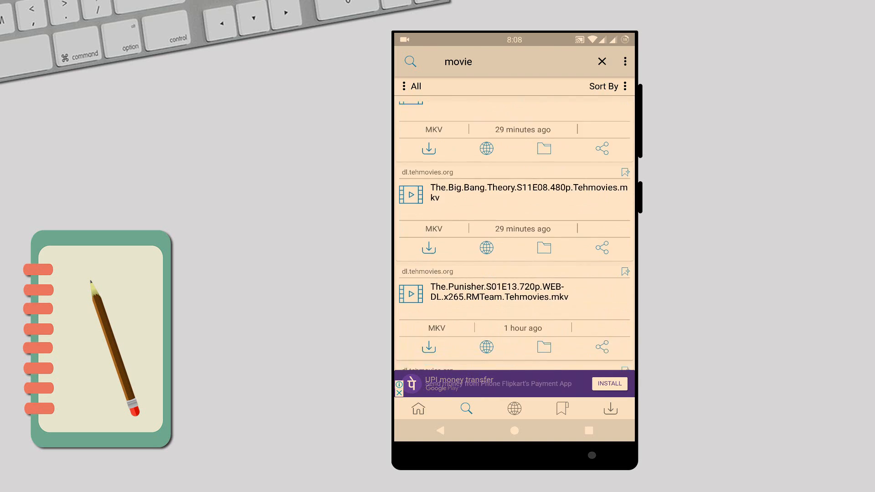
pyautogui.scroll(-3)
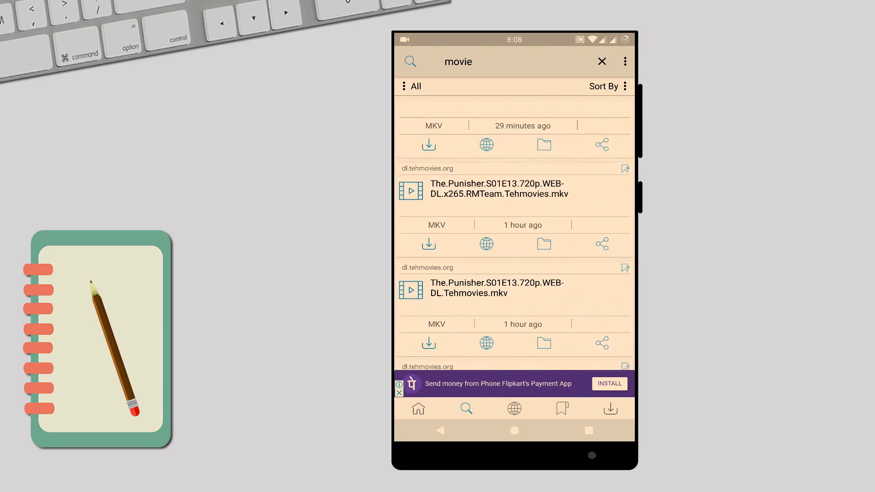
pyautogui.scroll(-3)
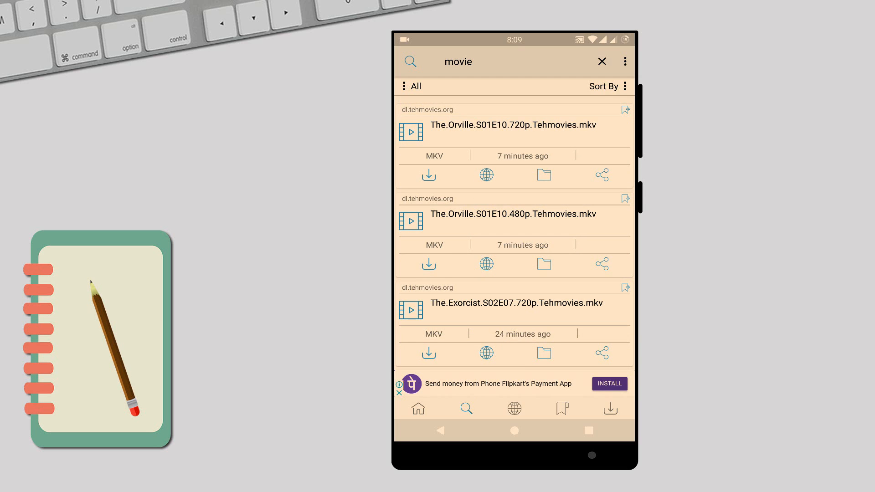
pyautogui.scroll(-3)
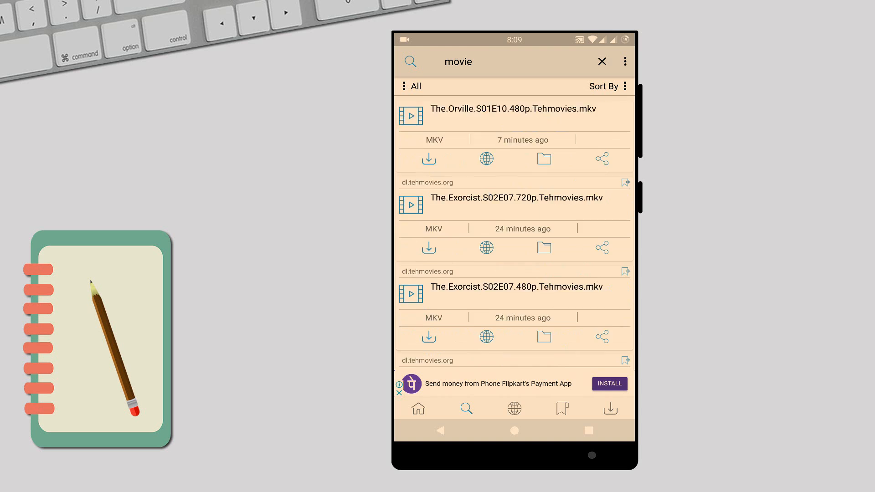
pyautogui.scroll(-3)
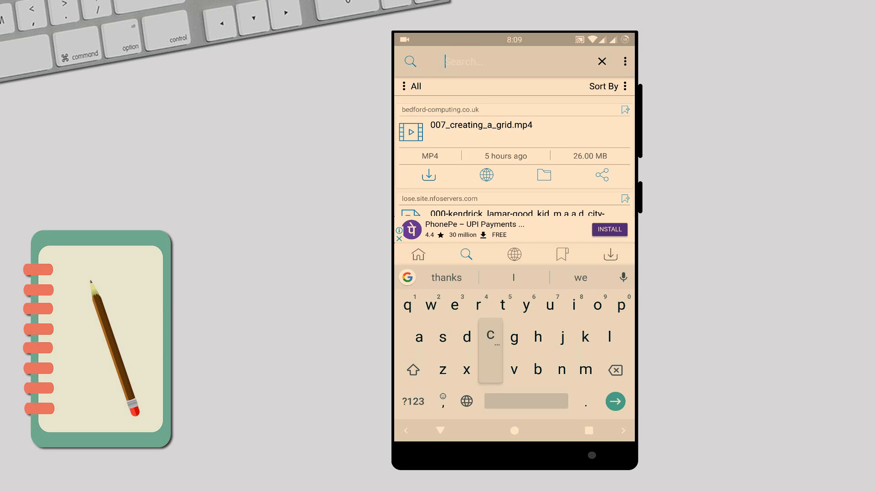
# - Search 'clash of clans' and scroll through the Clash of Clans APK results
pyautogui.write('clash of clans')
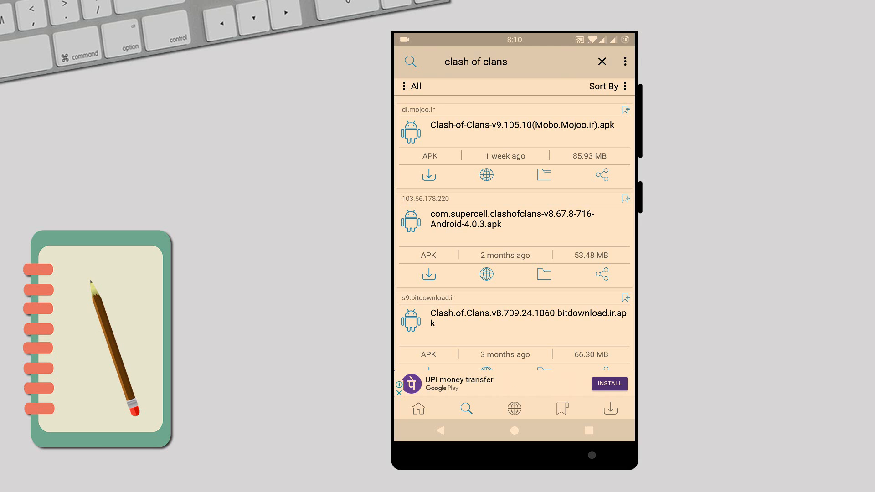
pyautogui.scroll(-3)
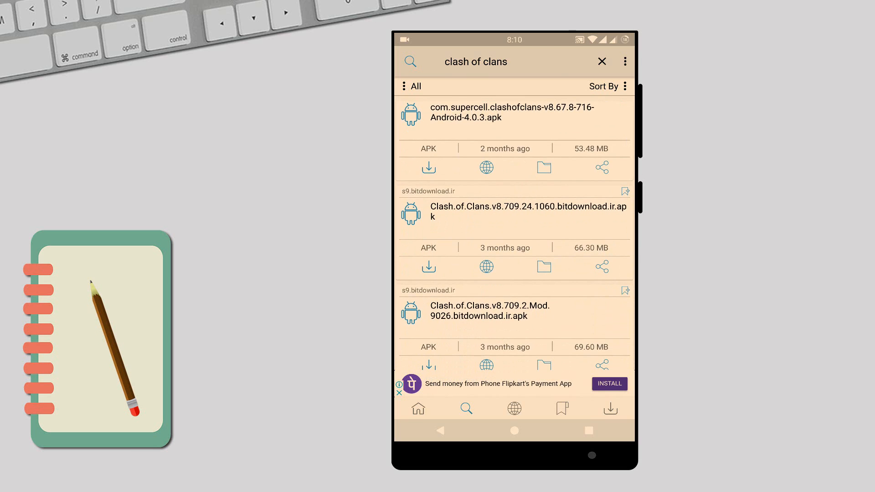
pyautogui.scroll(-3)
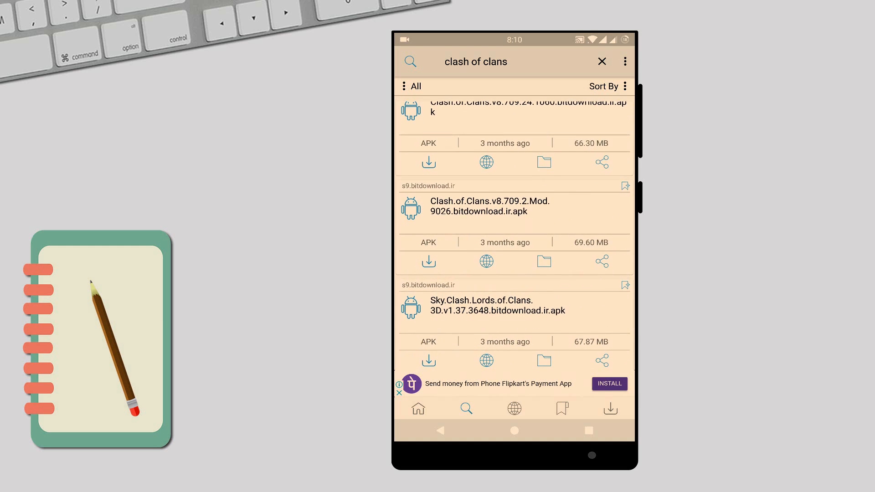
pyautogui.scroll(-3)
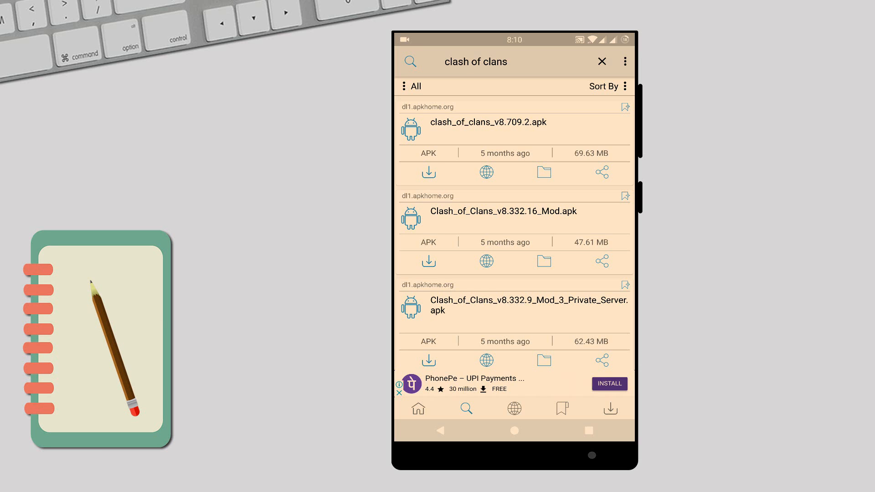
pyautogui.scroll(-3)
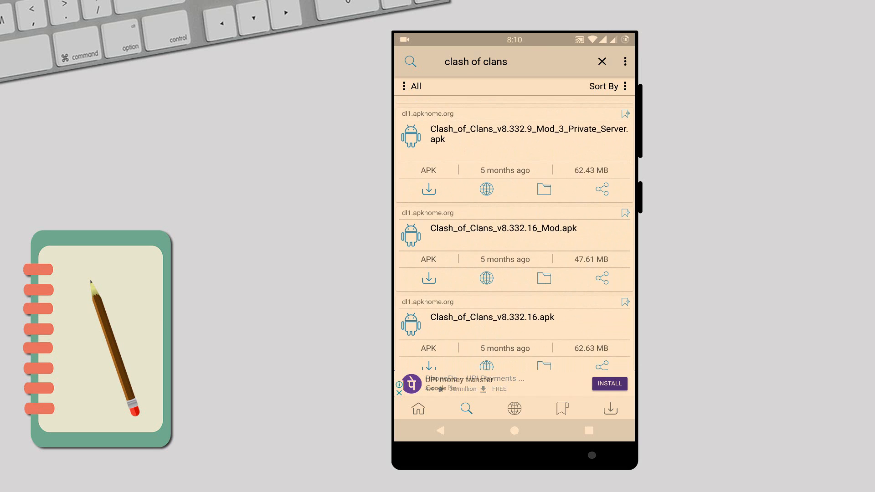
pyautogui.scroll(-3)
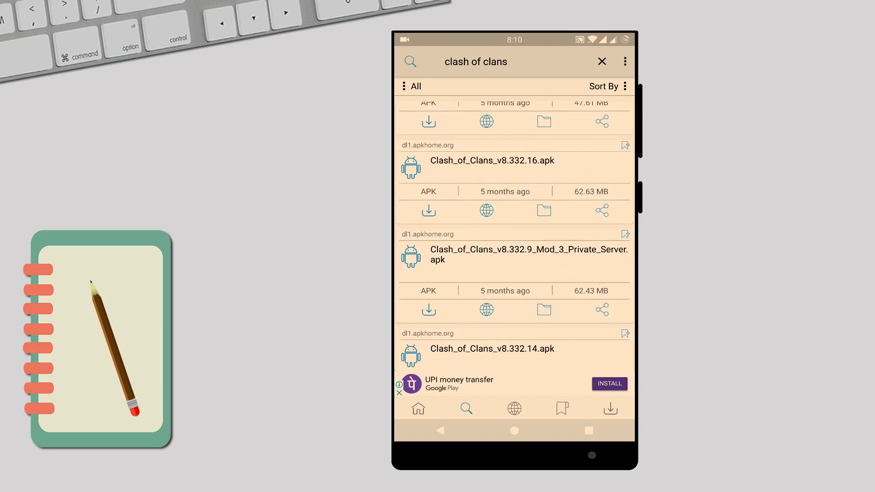
pyautogui.scroll(-3)
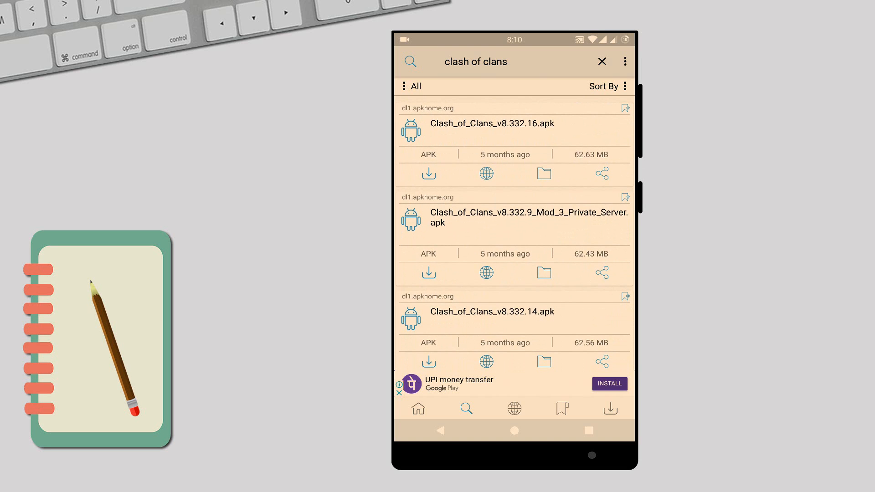